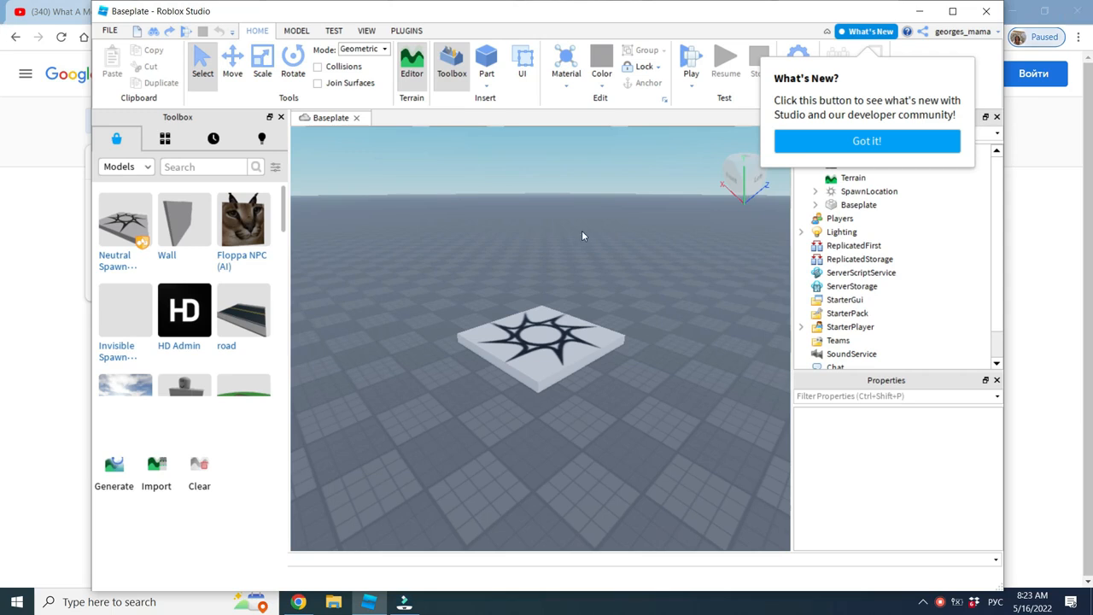
mouse_move(487, 64)
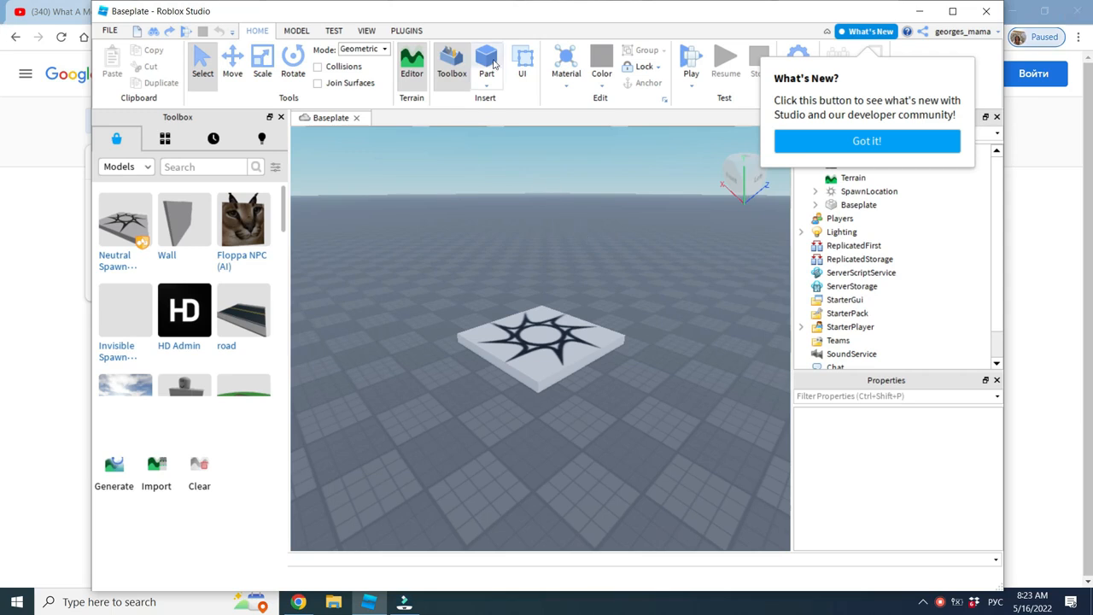
Step: Insert a Block part from the Home tab's Part dropdown onto the spawn pad
left_click(486, 62)
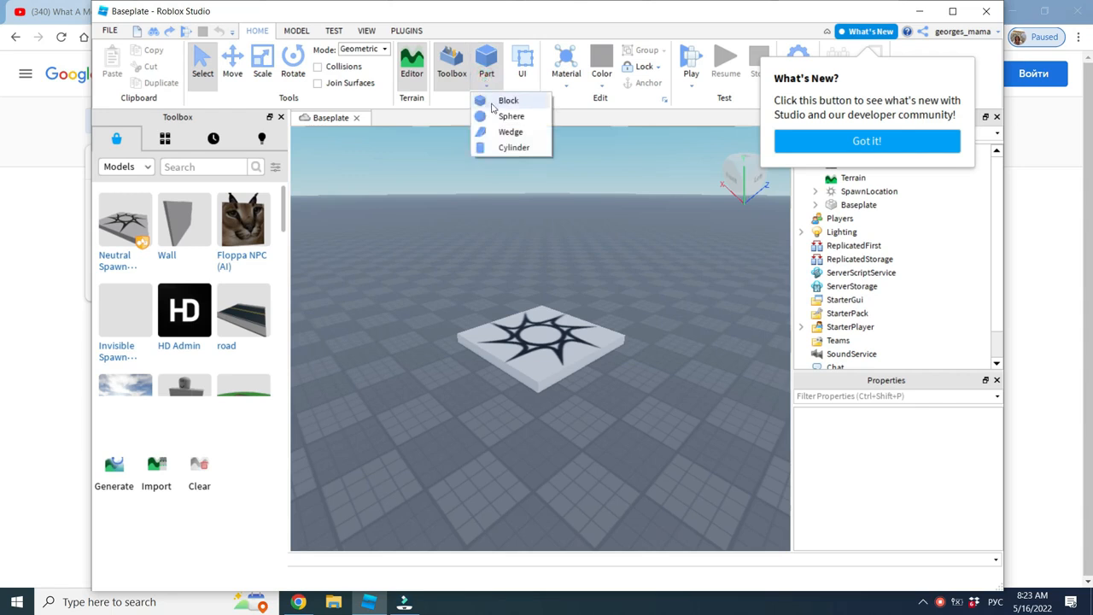
left_click(508, 100)
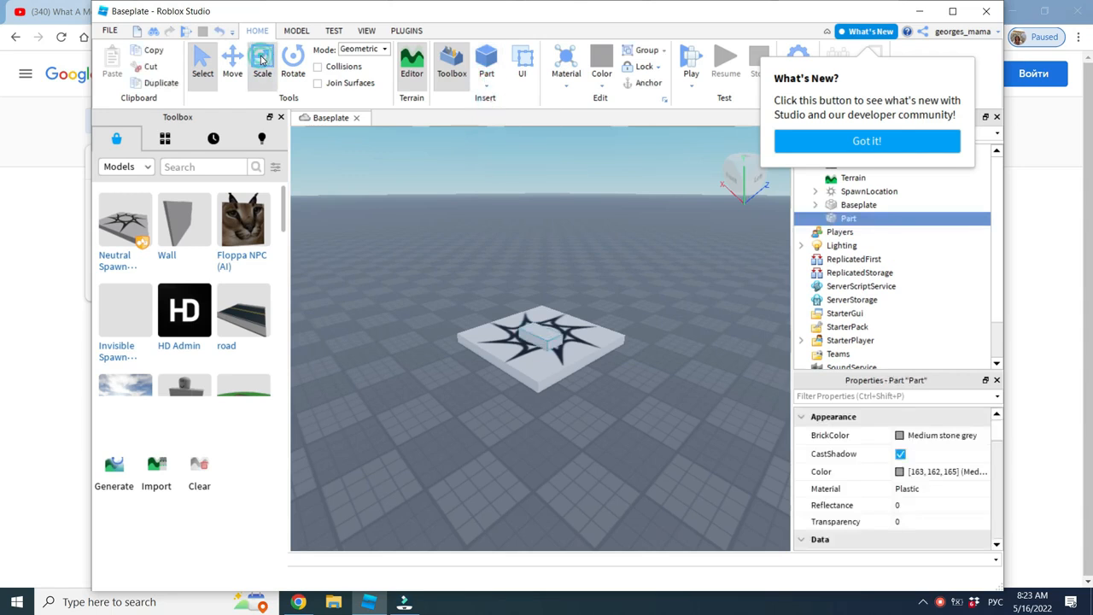
Step: Scale the block into a wide slab and move it up so it hovers above the spawn pad
left_click(262, 64)
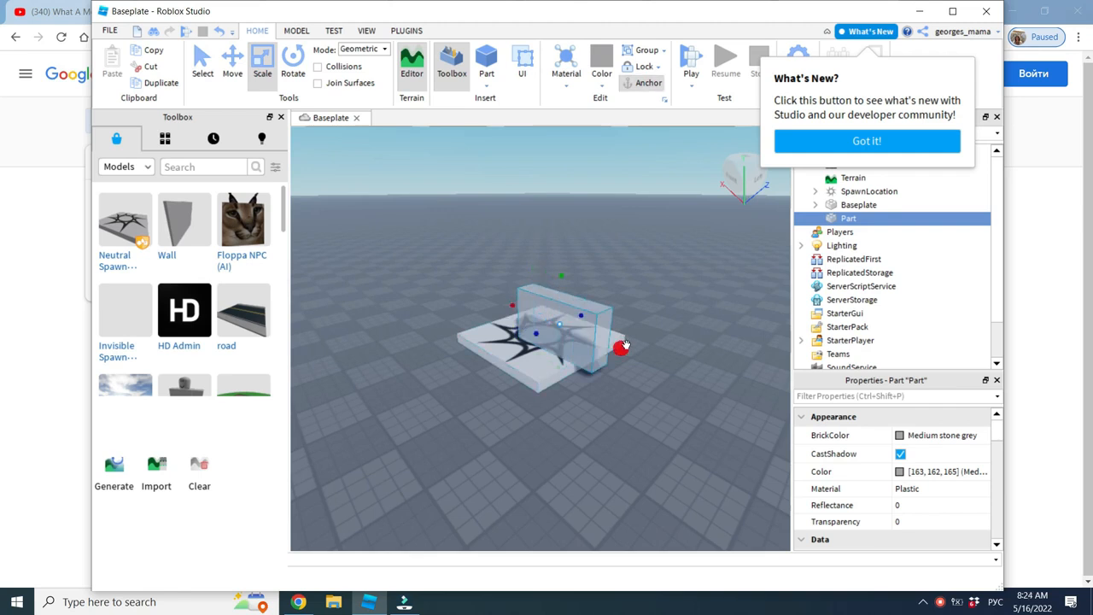
left_click(232, 60)
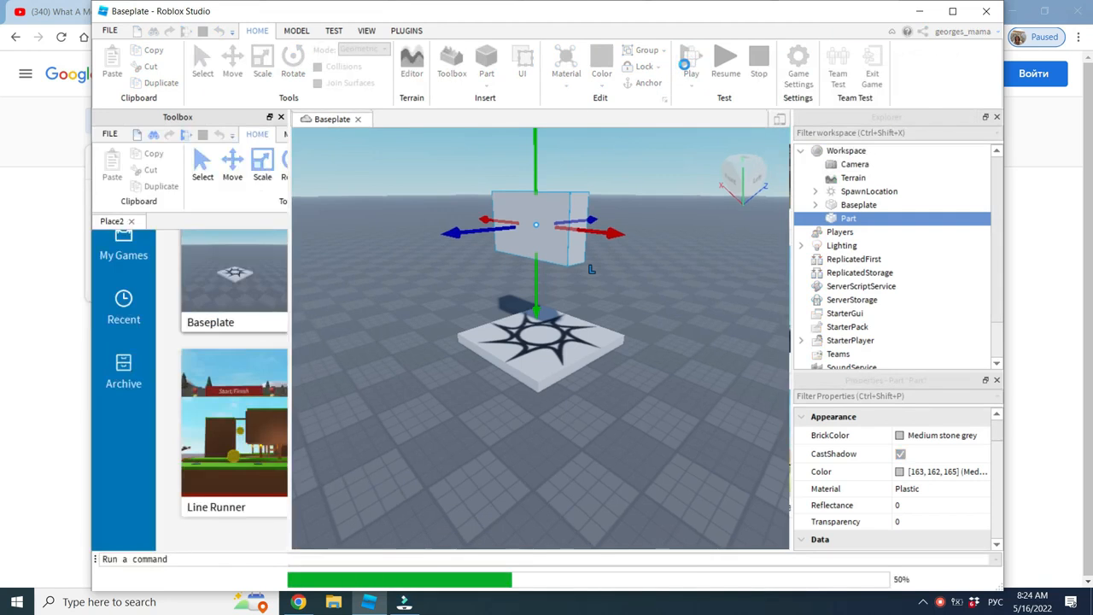
Step: Run a quick play test, stop back to edit mode, and anchor the floating slab
left_click(690, 59)
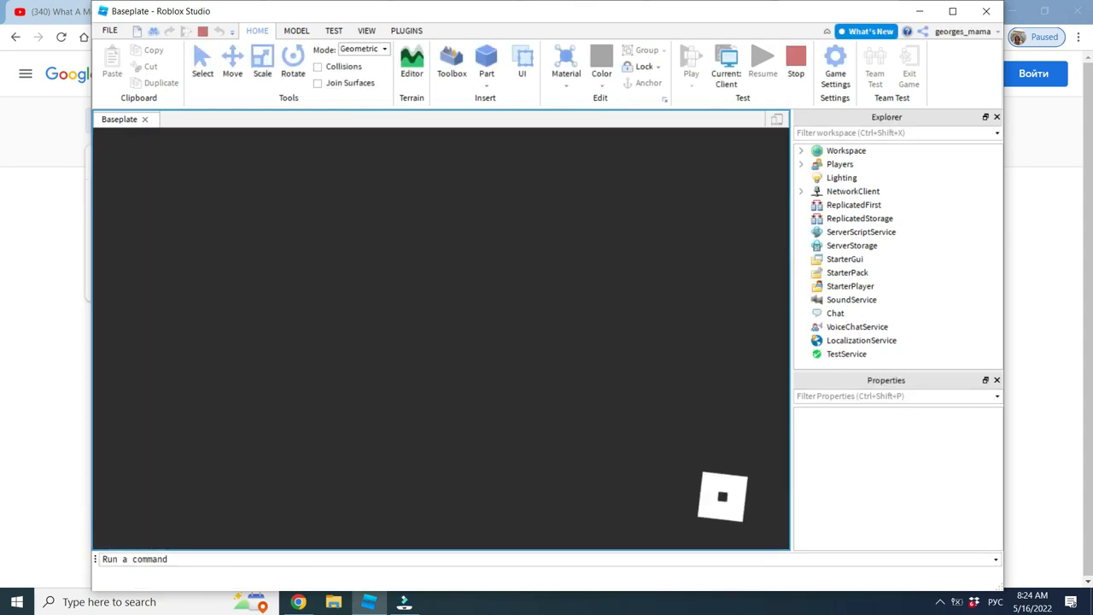
left_click(451, 64)
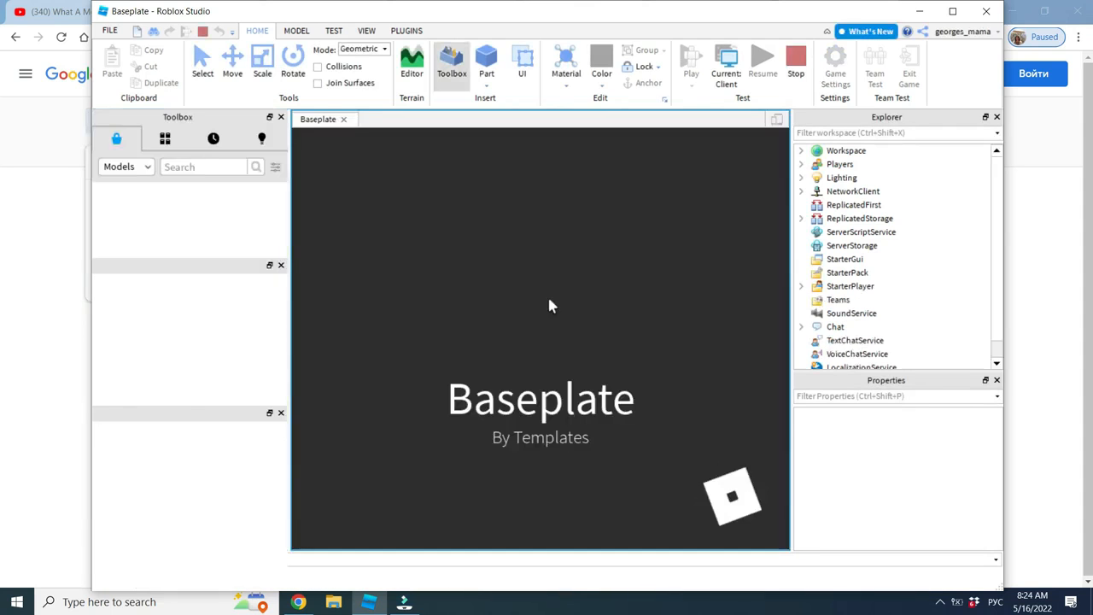
left_click(690, 60)
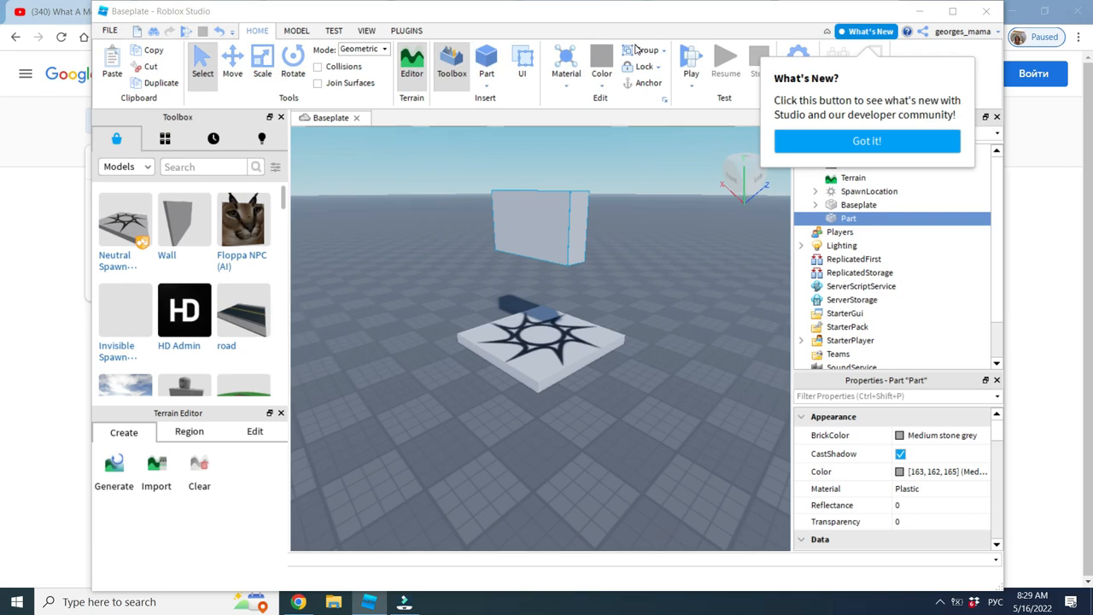
left_click(647, 83)
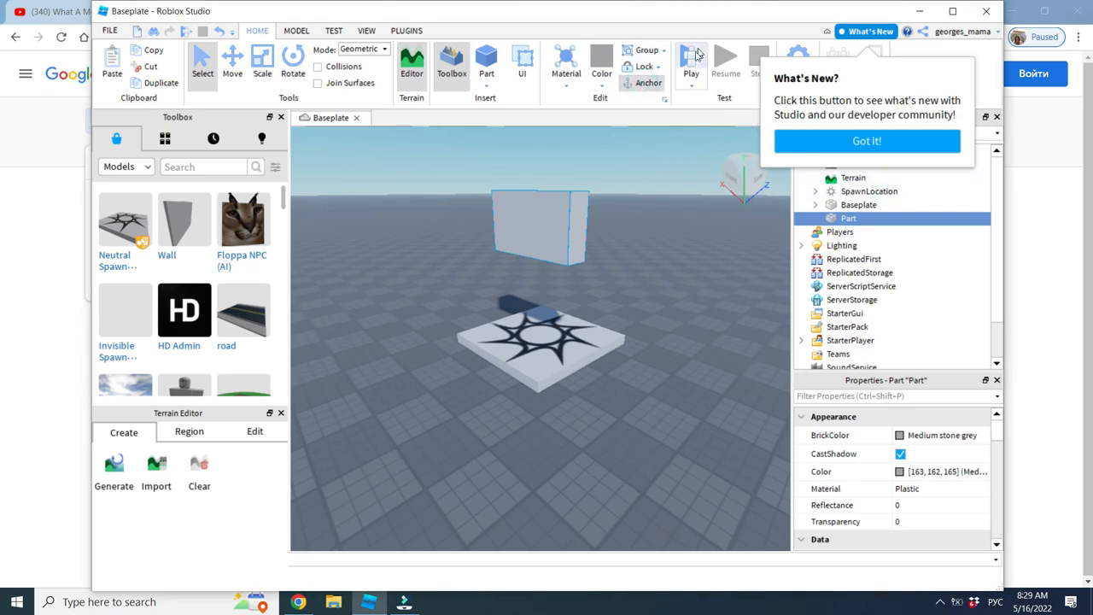
Step: Launch a new play test to check the anchored slab stays hovering
left_click(690, 64)
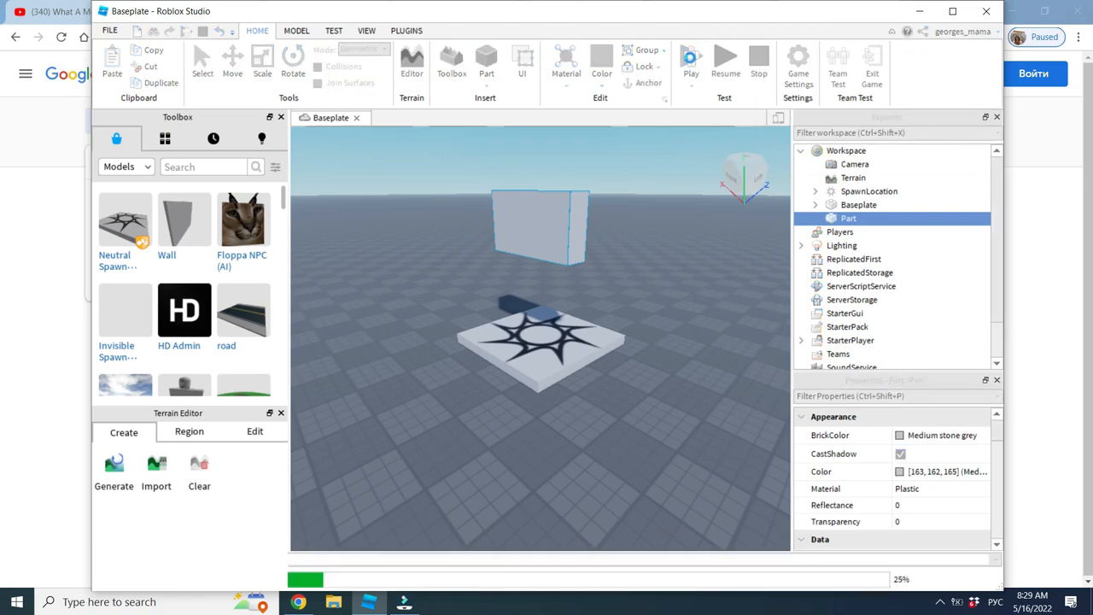
left_click(690, 64)
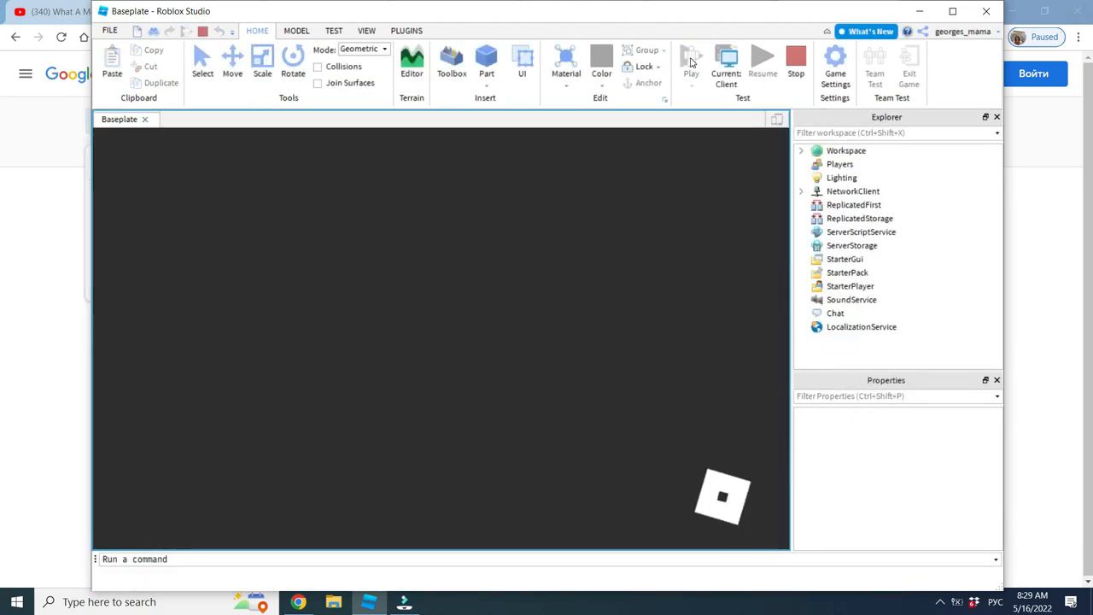
left_click(451, 64)
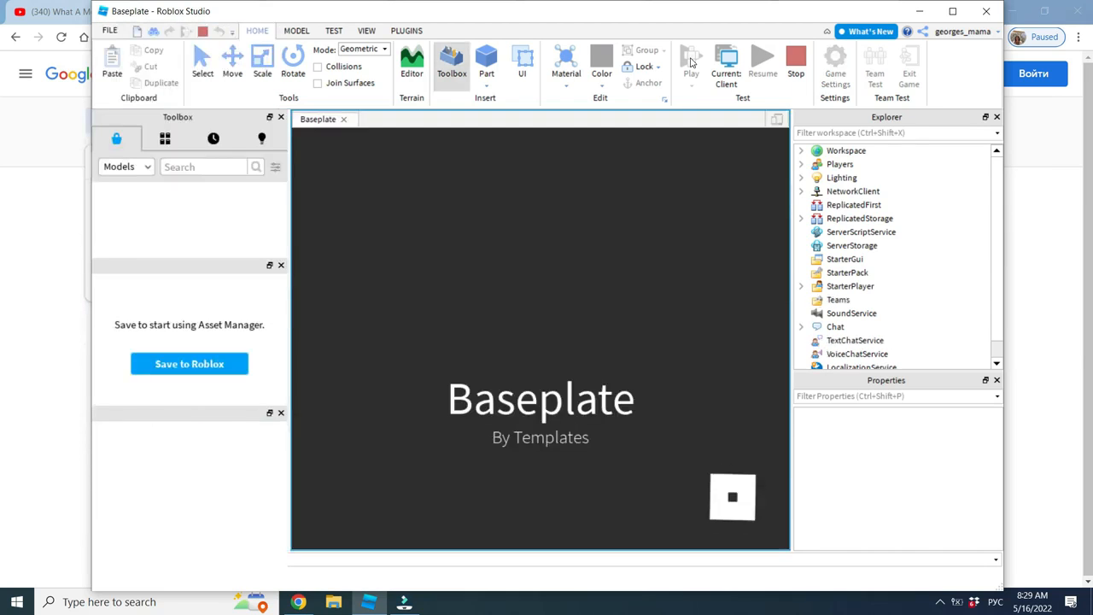